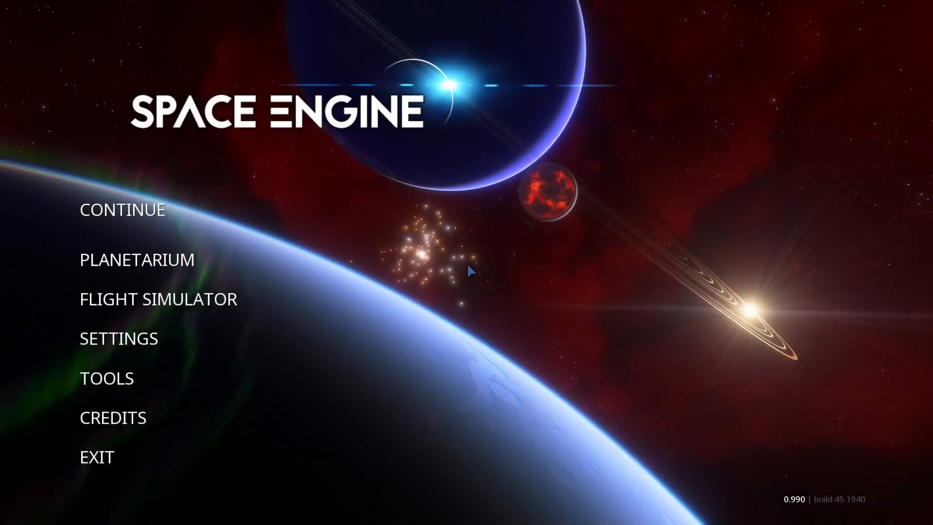
Step: Export the 34 Bootis system script from SpaceEngine as export/34 Boo.sc
{"action": "left_click", "coordinate": [106, 378]}
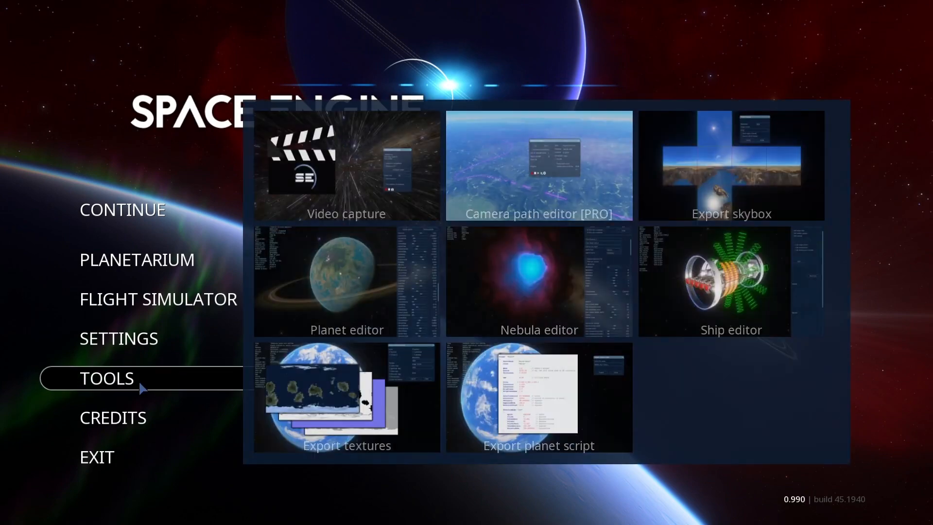
{"action": "mouse_move", "coordinate": [362, 379]}
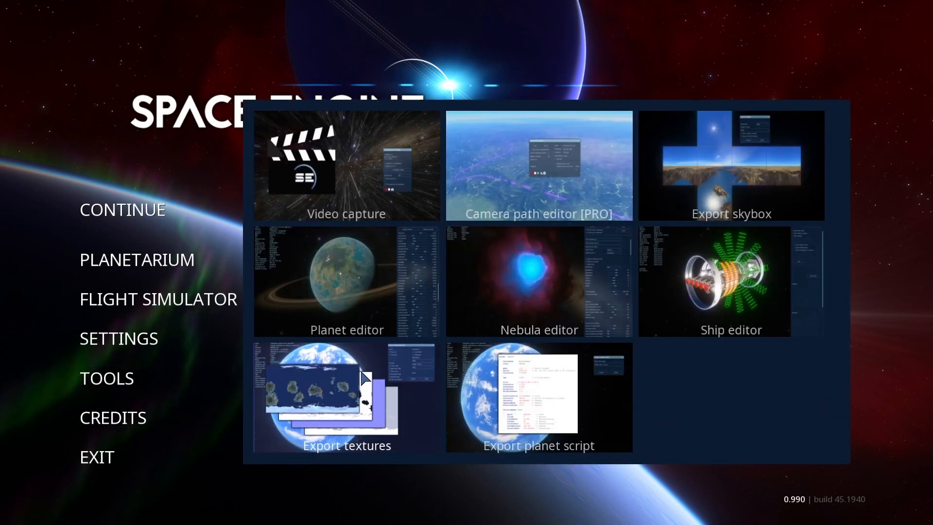
{"action": "mouse_move", "coordinate": [541, 377]}
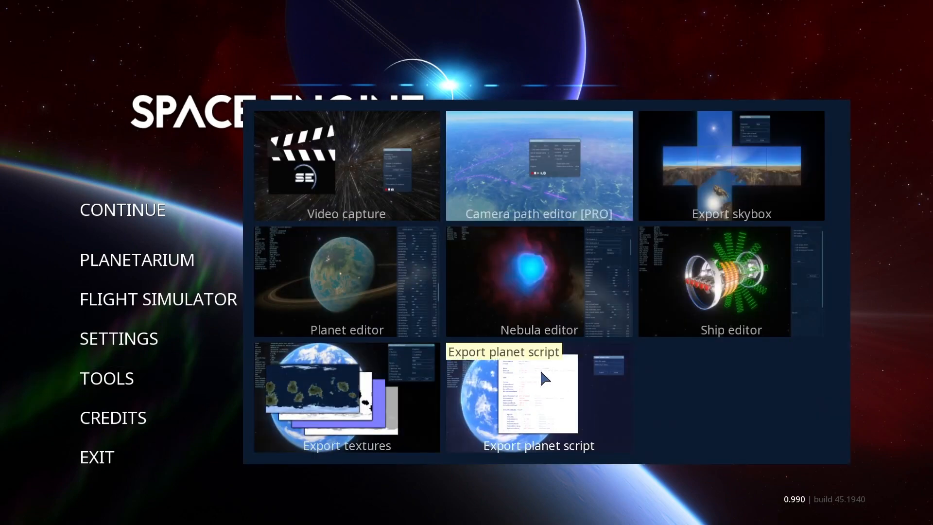
{"action": "left_click", "coordinate": [537, 392]}
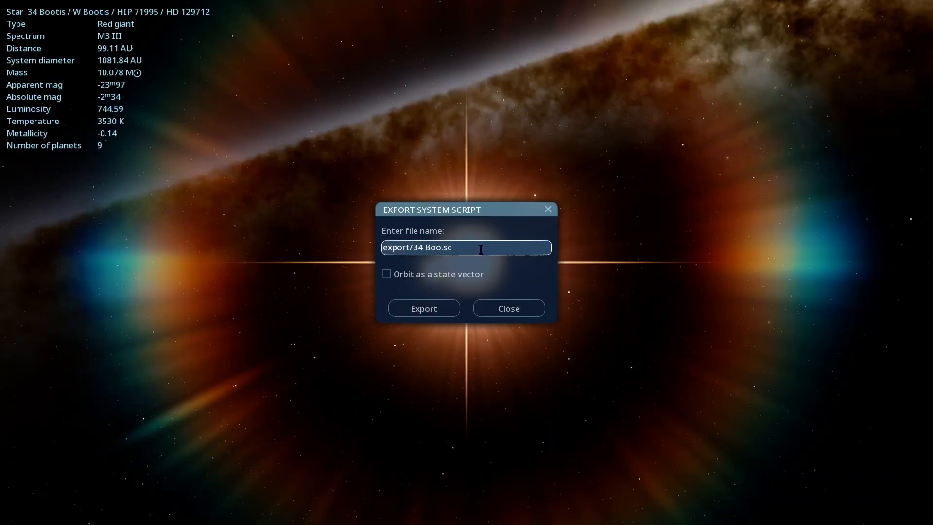
{"action": "mouse_move", "coordinate": [423, 308]}
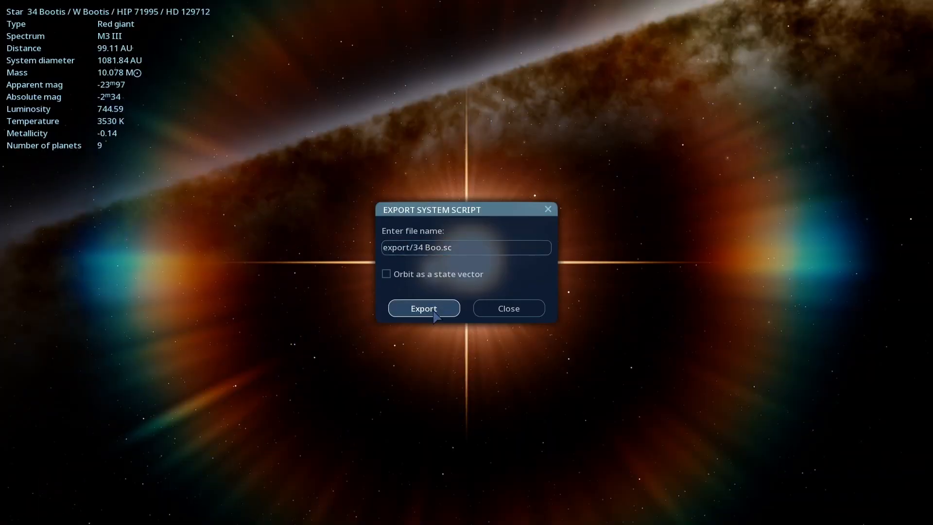
{"action": "left_click", "coordinate": [423, 308]}
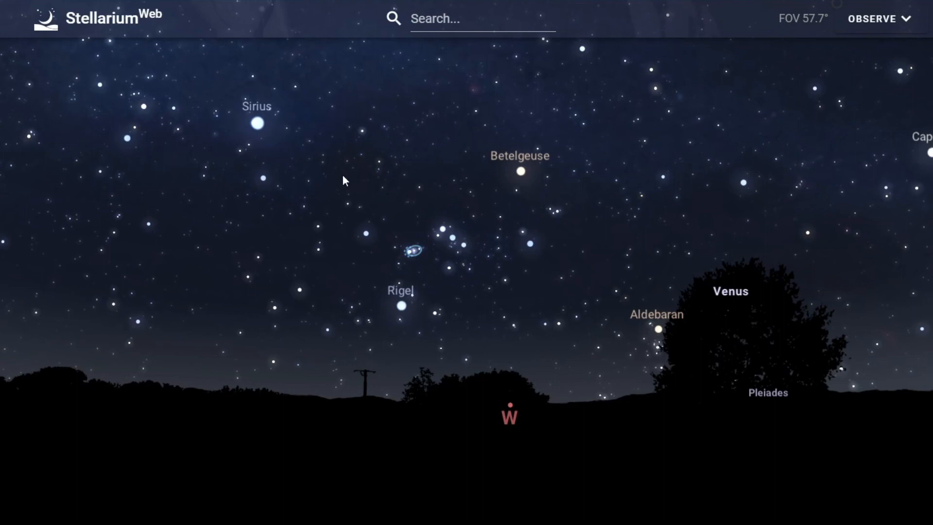
Step: Zoom the Stellarium Web sky view in on the M42 region near Orion's Belt
{"action": "scroll", "scroll_direction": "up", "scroll_amount": 3}
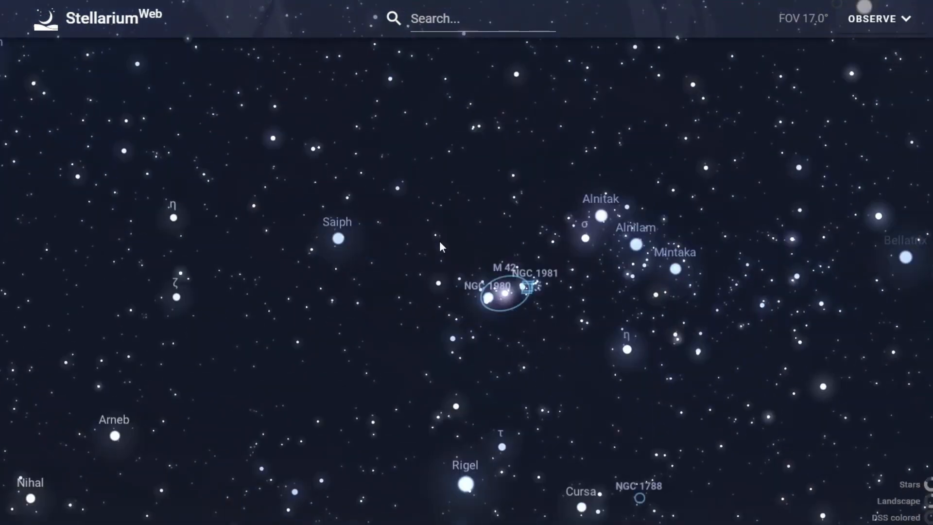
{"action": "scroll", "scroll_direction": "down", "scroll_amount": 3}
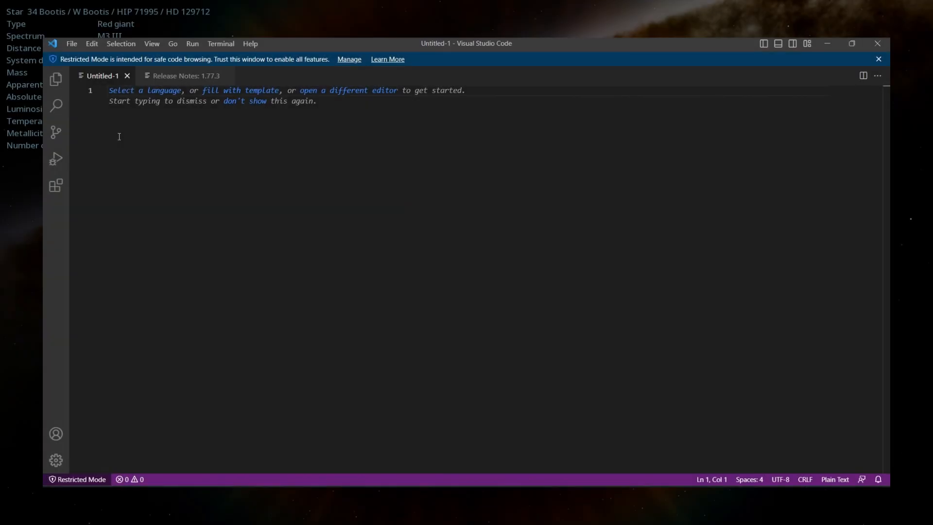
Step: Type a StarBarycenter "Test star" block with RA 05 52 28, Dec 7 30 50, distance 550.25 parsecs
{"action": "type", "text": "StarBarycenter \"Test star\""}
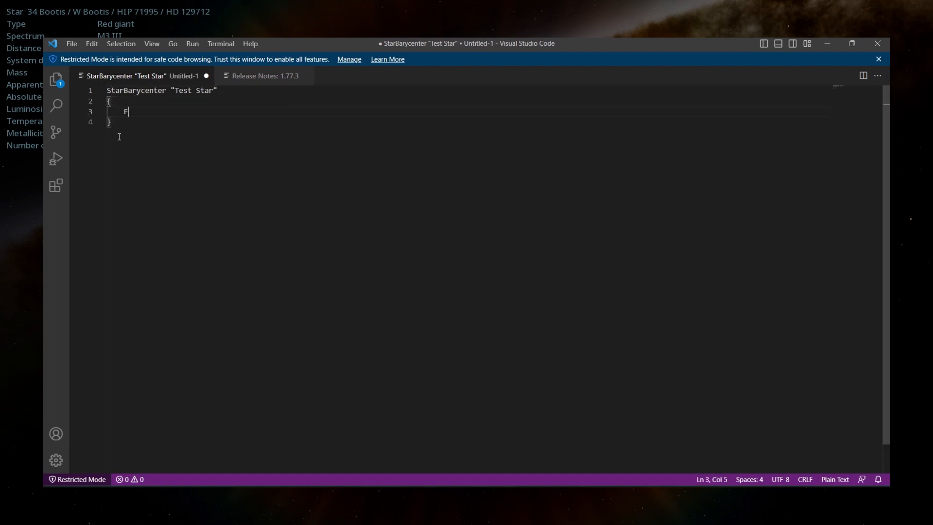
{"action": "type", "text": "RA 05 52 28 // right ascension"}
{"action": "type", "text": "Dec -0"}
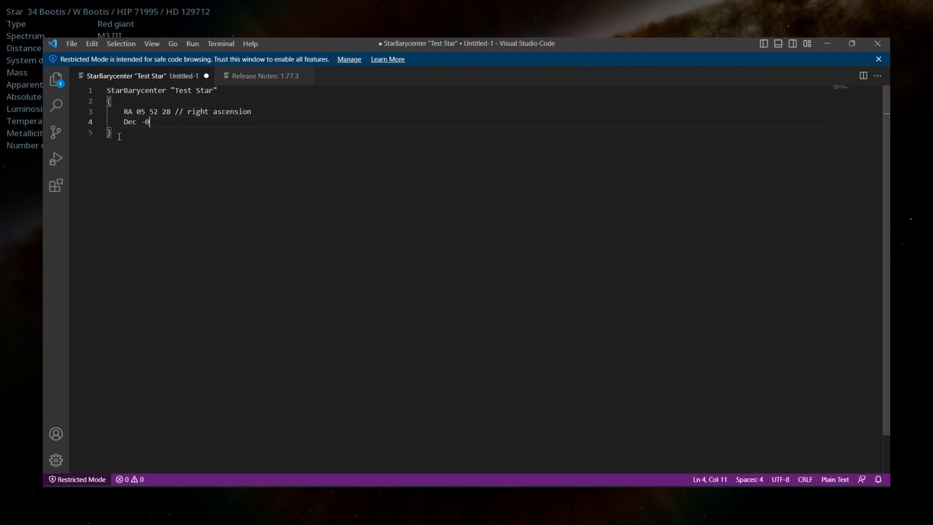
{"action": "type", "text": "7 30 50 // declination"}
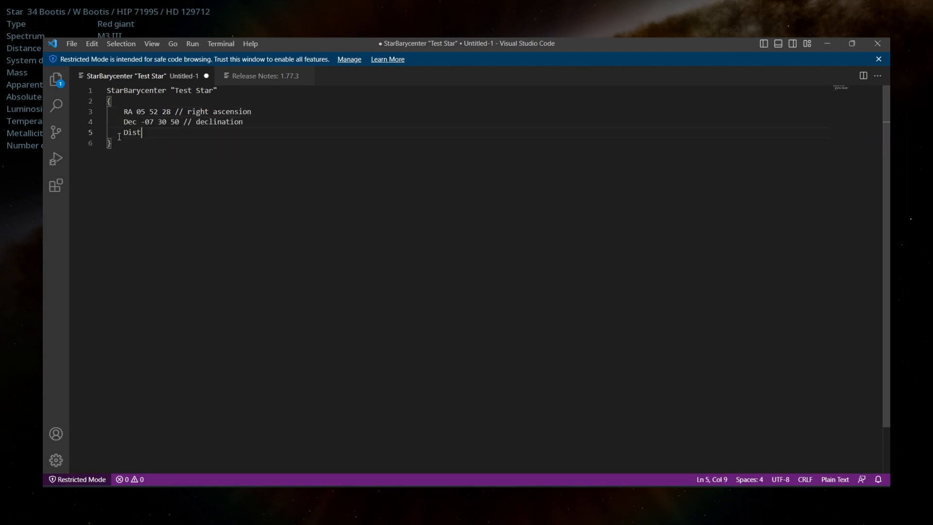
{"action": "type", "text": "550.25 // distance from the"}
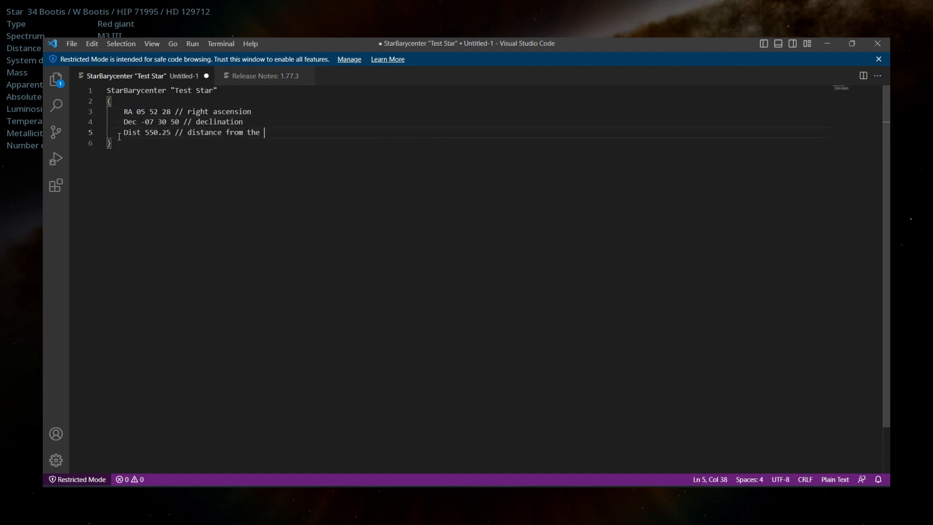
{"action": "type", "text": "Sun in parsec."}
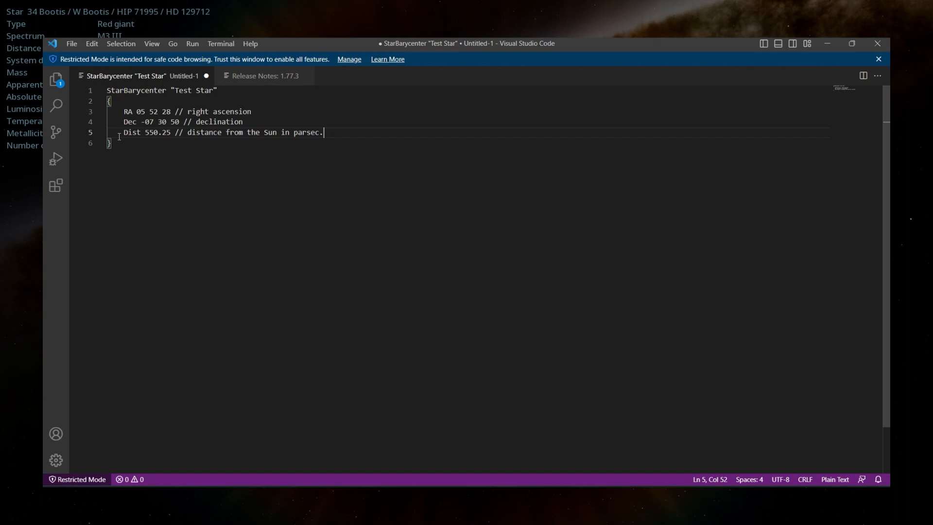
{"action": "left_click", "coordinate": [102, 75]}
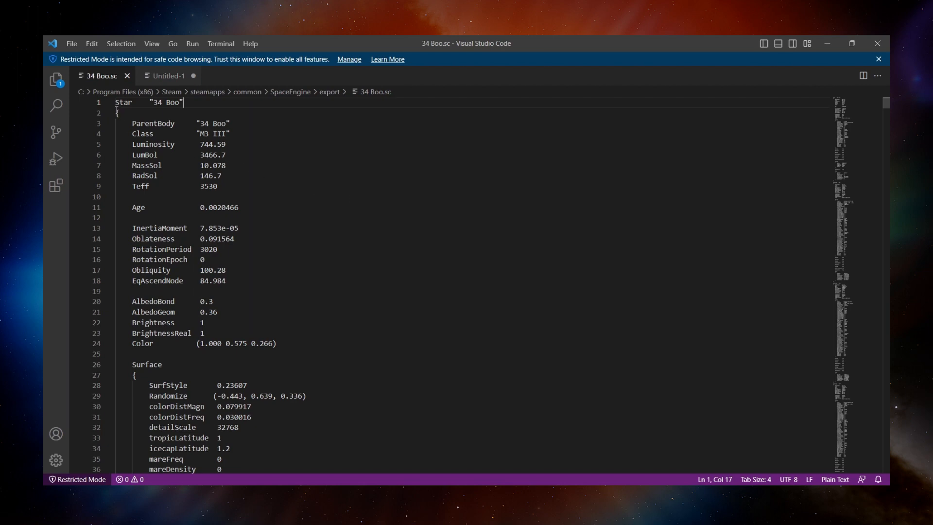
Step: Copy the 34 Boo Star block from 34 Boo.sc and paste it into Untitled-1
{"action": "double_click", "coordinate": [124, 103]}
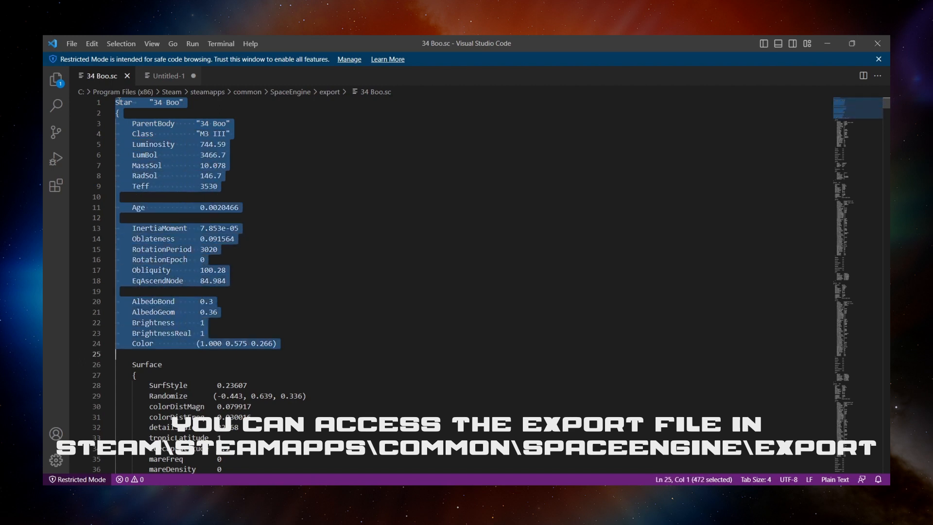
{"action": "scroll", "scroll_direction": "down", "scroll_amount": 3}
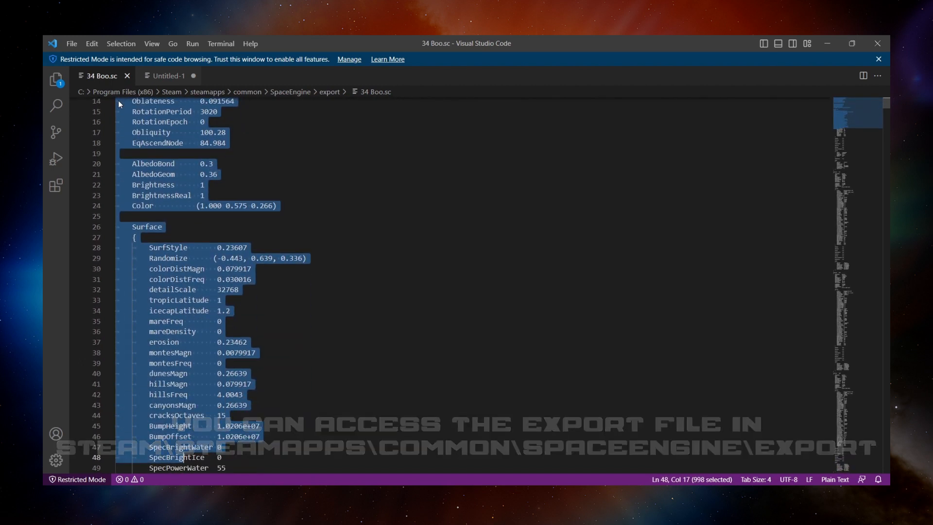
{"action": "scroll", "scroll_direction": "down", "scroll_amount": 3}
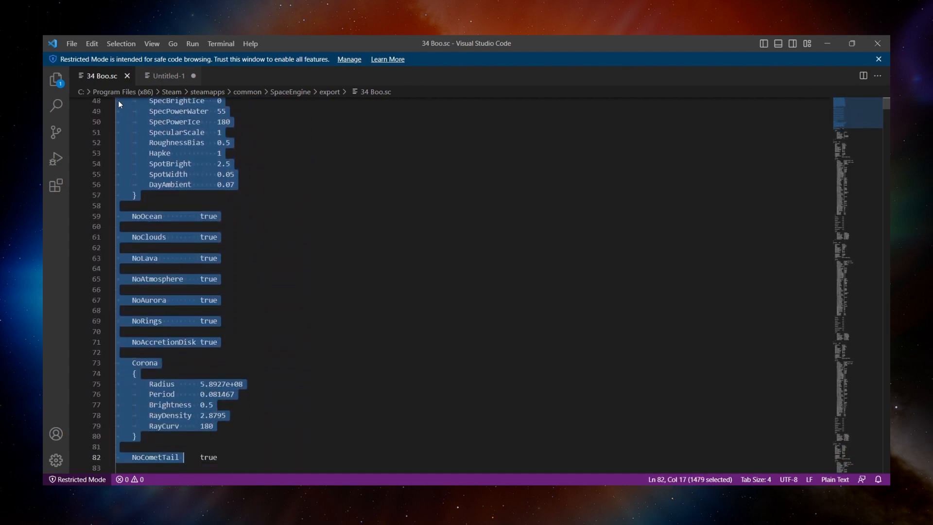
{"action": "scroll", "scroll_direction": "down", "scroll_amount": 3}
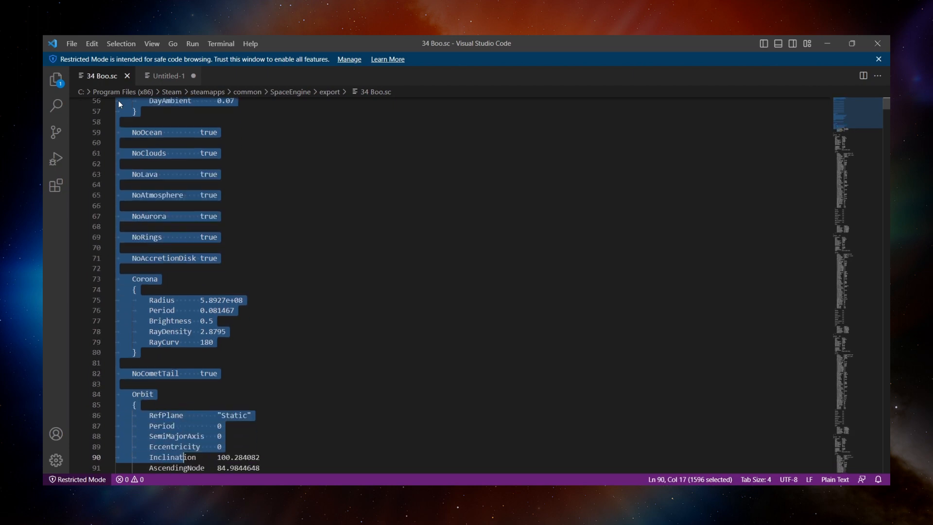
{"action": "key", "text": "ctrl+c"}
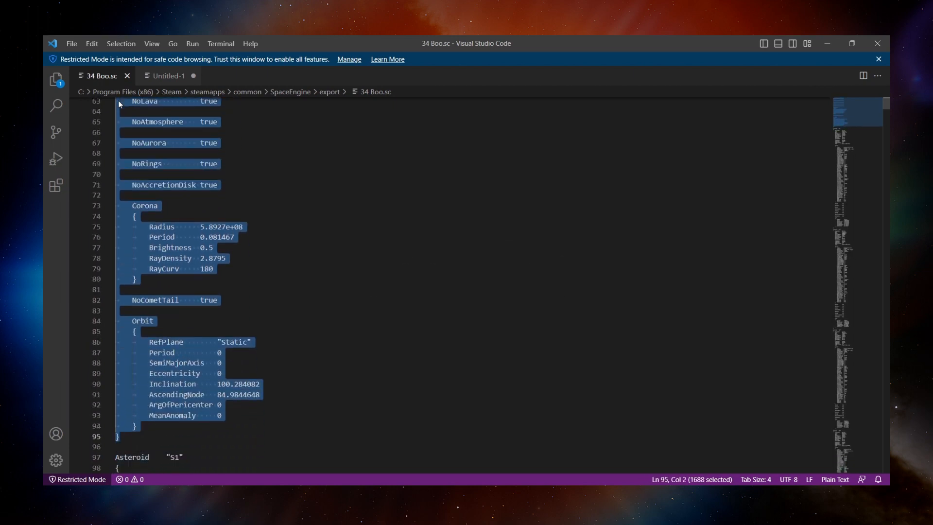
{"action": "key", "text": "ctrl+v"}
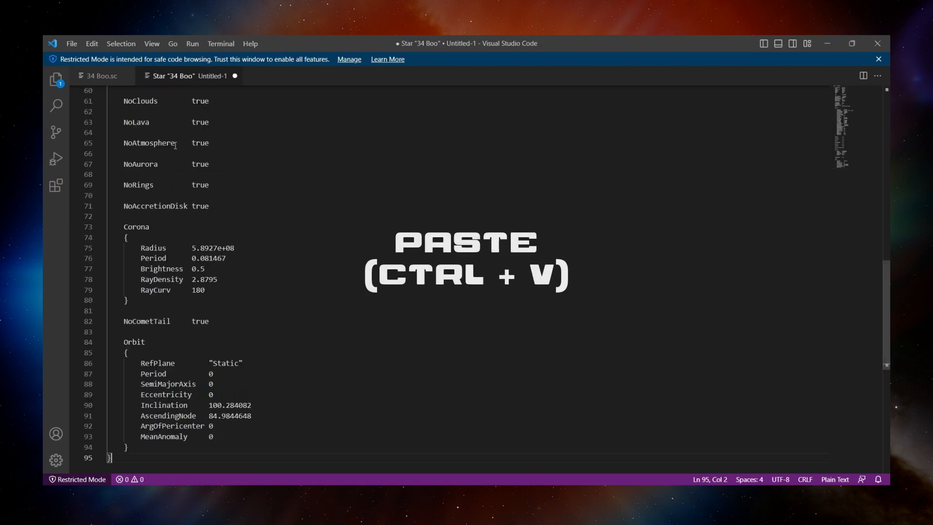
{"action": "key", "text": "ctrl+v"}
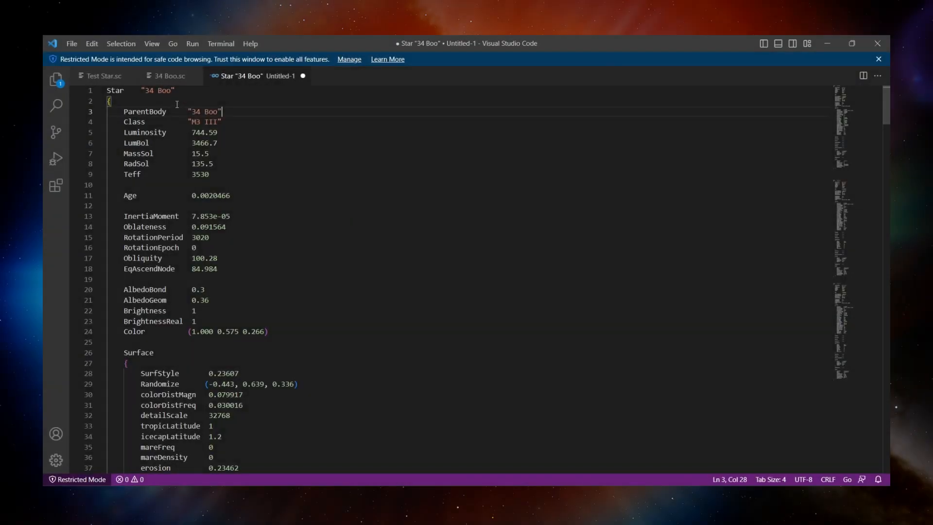
Step: Rename the copied 34 Boo star definition to Star A
{"action": "double_click", "coordinate": [157, 90]}
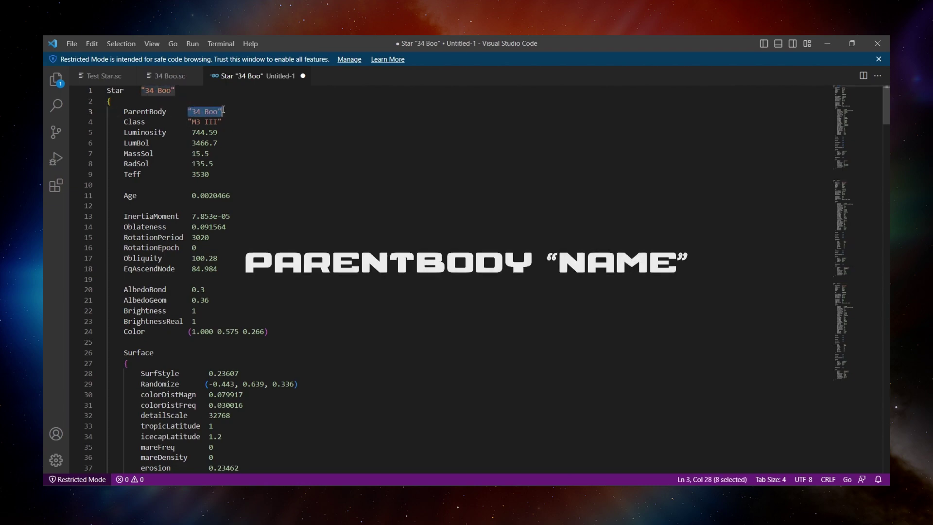
{"action": "scroll", "scroll_direction": "down", "scroll_amount": 3}
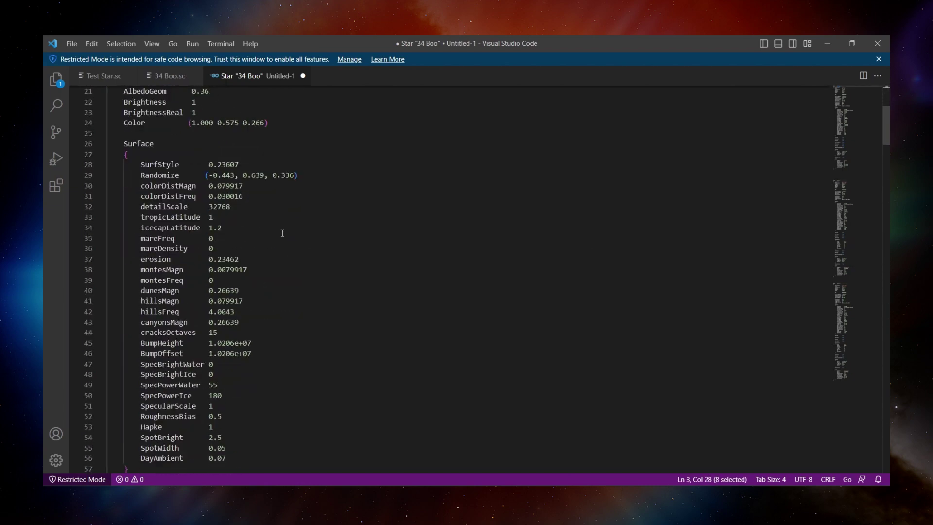
{"action": "scroll", "scroll_direction": "down", "scroll_amount": 3}
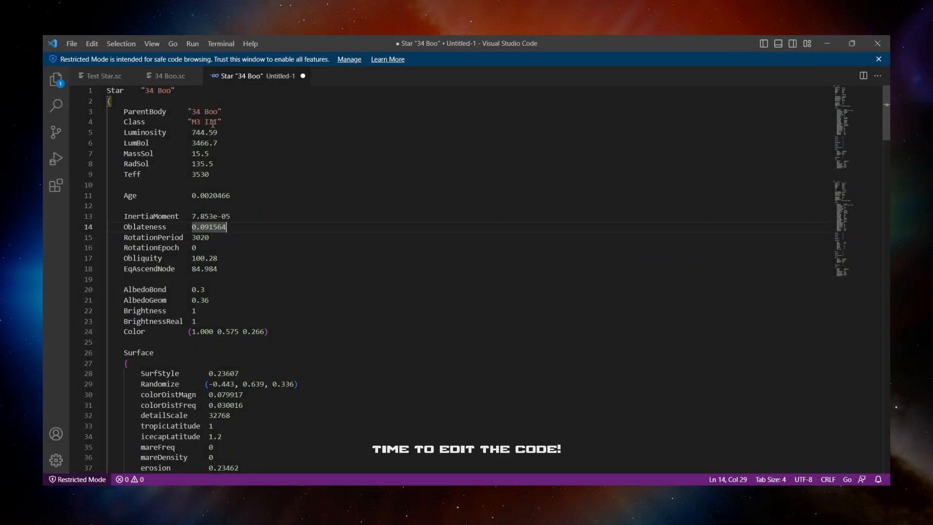
{"action": "double_click", "coordinate": [160, 89]}
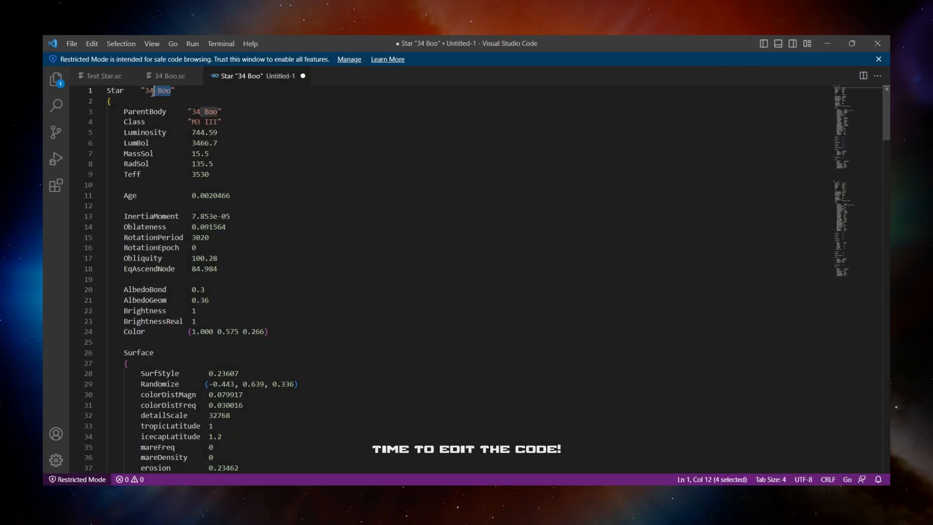
{"action": "type", "text": "Star"}
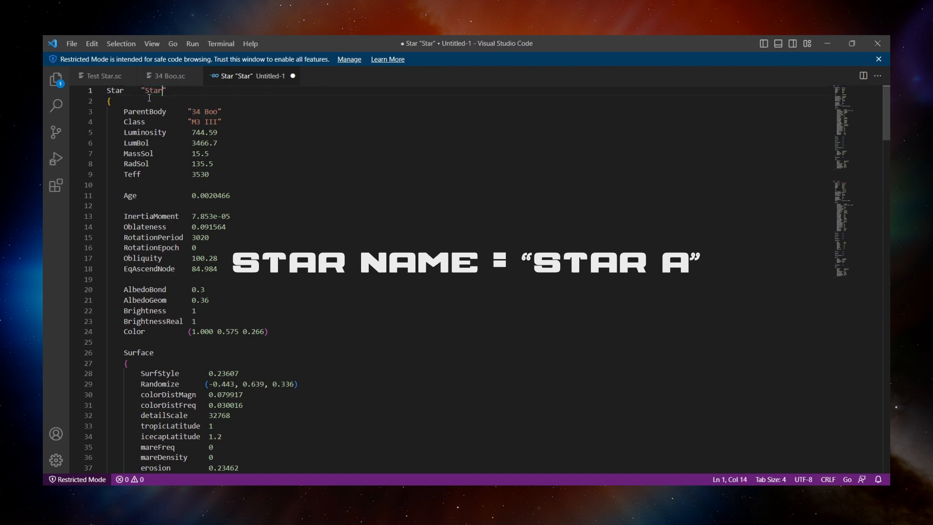
{"action": "type", "text": "A"}
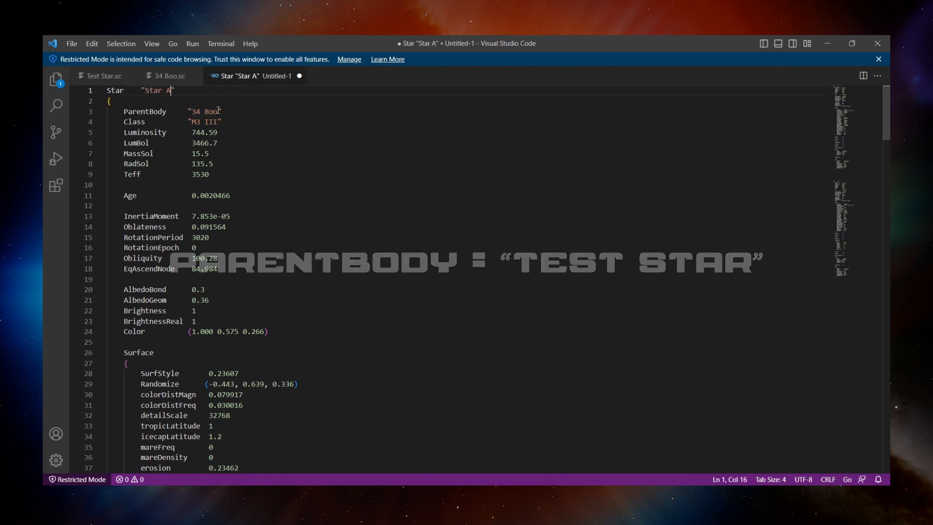
Step: Set Star A's ParentBody to Test Star
{"action": "double_click", "coordinate": [204, 111]}
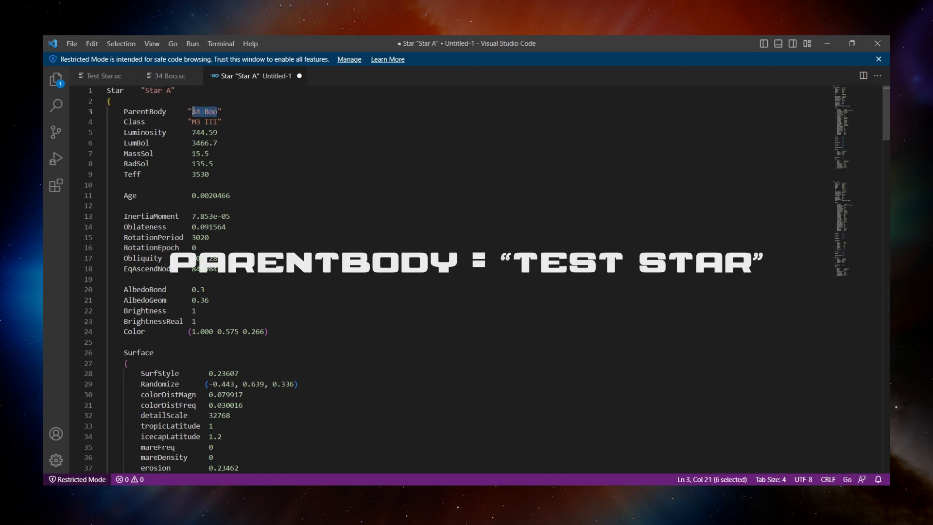
{"action": "type", "text": "Test Star"}
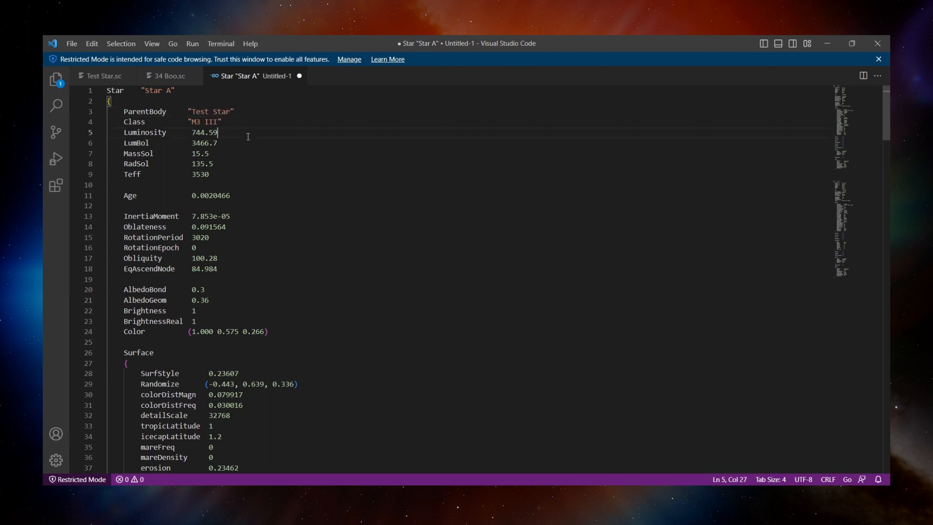
{"action": "scroll", "scroll_direction": "down", "scroll_amount": 3}
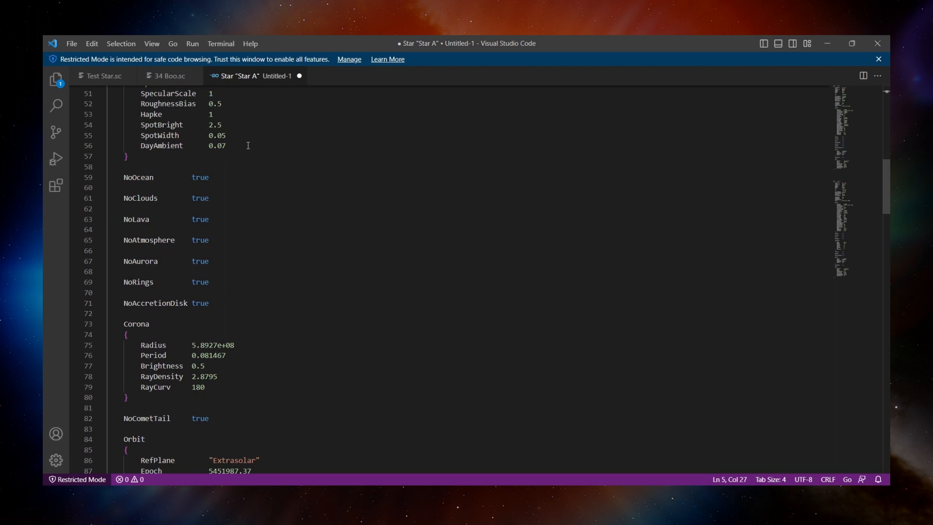
{"action": "scroll", "scroll_direction": "down", "scroll_amount": 3}
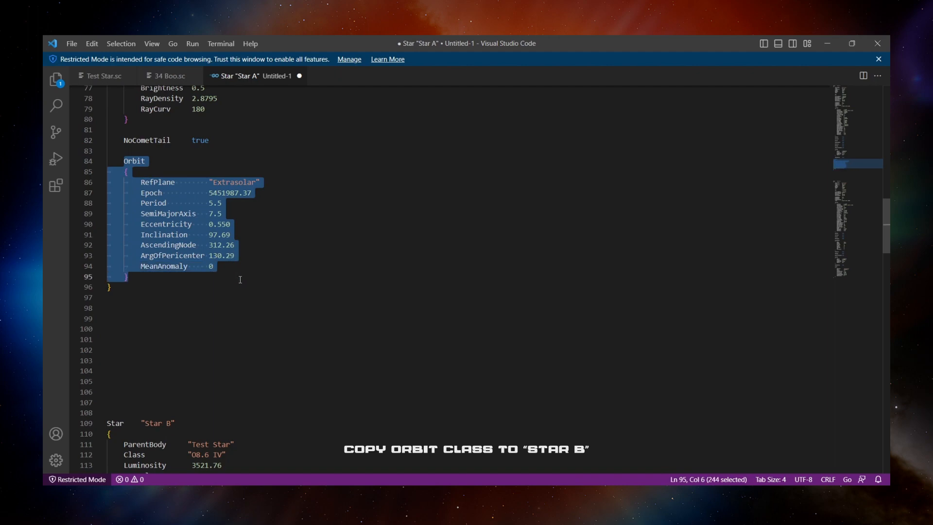
Step: Paste Star A's Orbit block into Star B and change ArgOfPericenter to 310.29
{"action": "key", "text": "ctrl+c"}
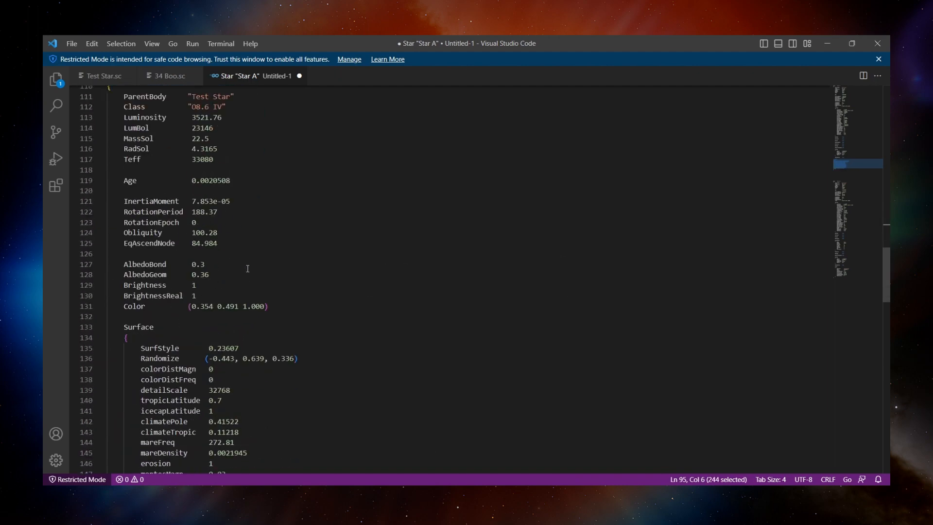
{"action": "scroll", "scroll_direction": "down", "scroll_amount": 3}
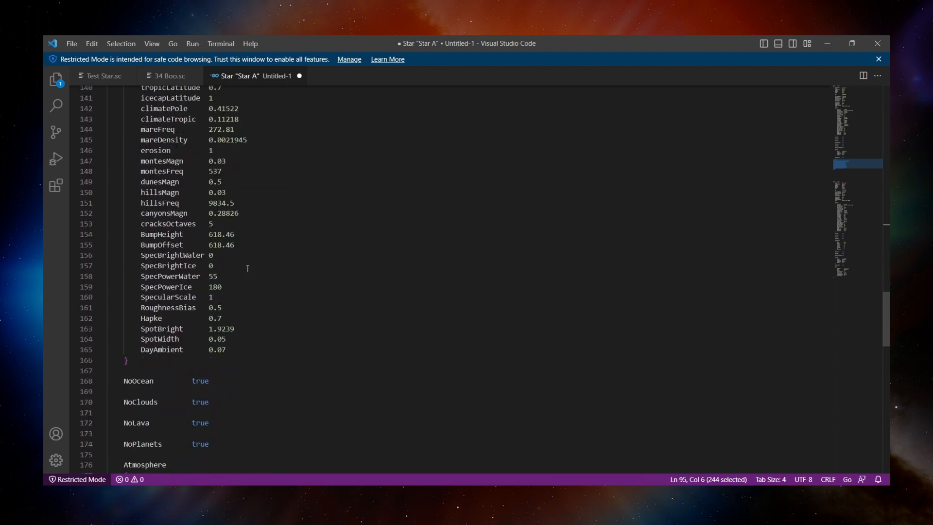
{"action": "scroll", "scroll_direction": "down", "scroll_amount": 3}
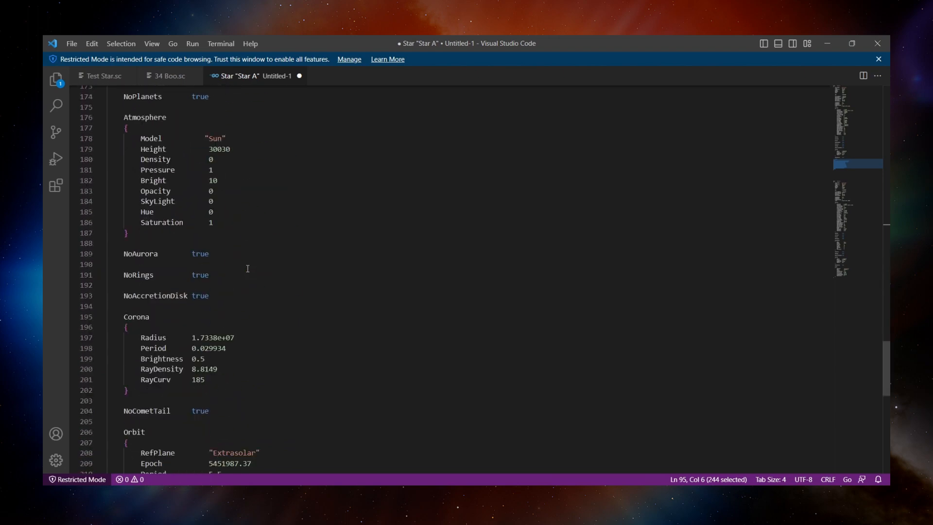
{"action": "scroll", "scroll_direction": "down", "scroll_amount": 3}
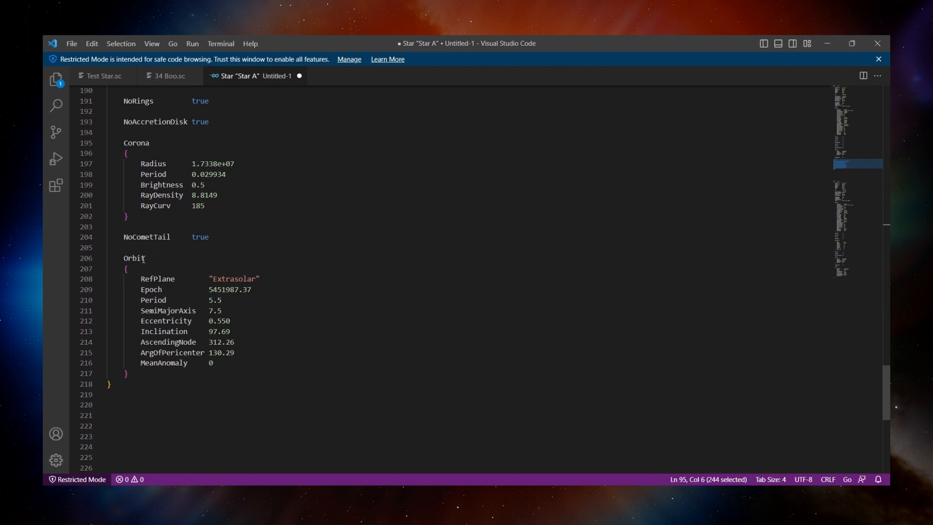
{"action": "key", "text": "ctrl+v"}
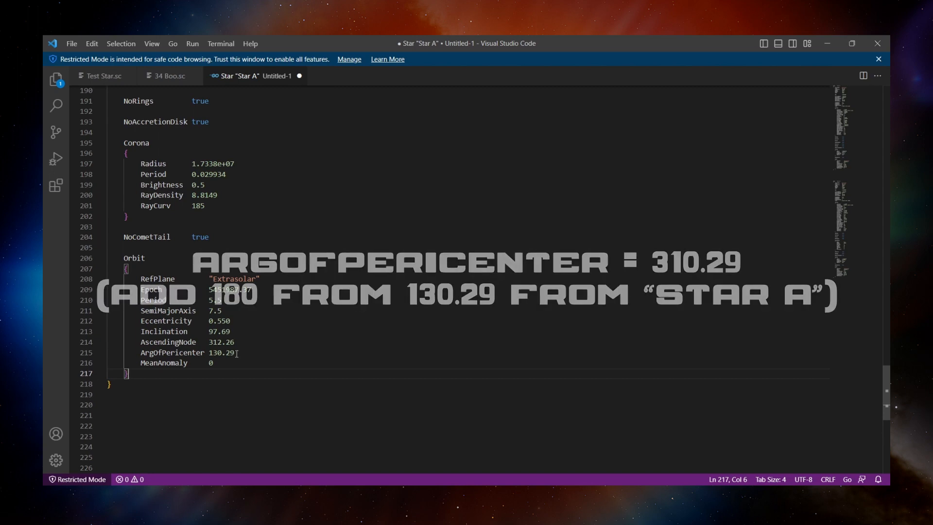
{"action": "double_click", "coordinate": [221, 352]}
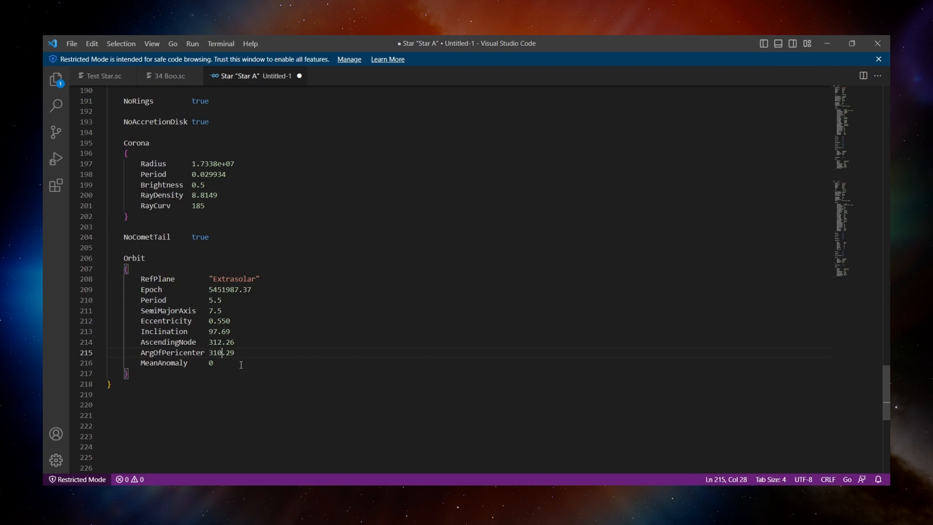
{"action": "left_click", "coordinate": [250, 383]}
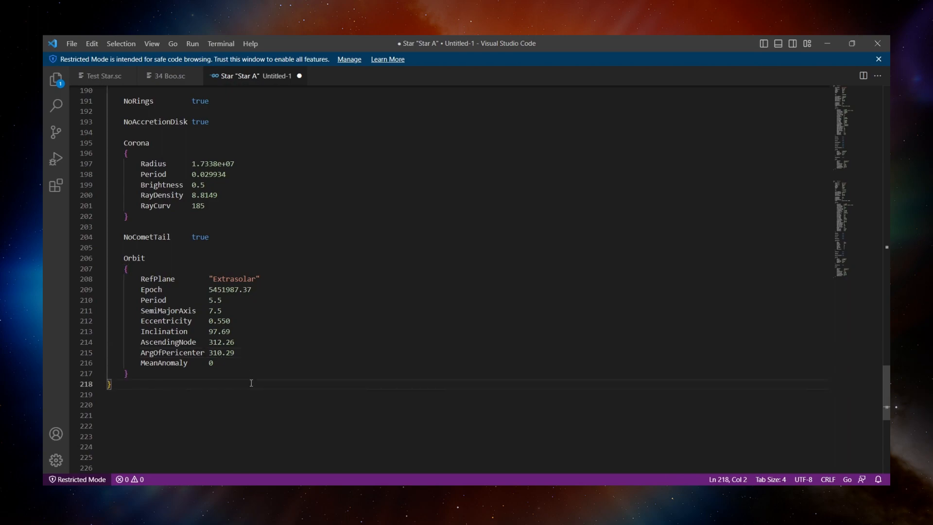
{"action": "left_click", "coordinate": [262, 78]}
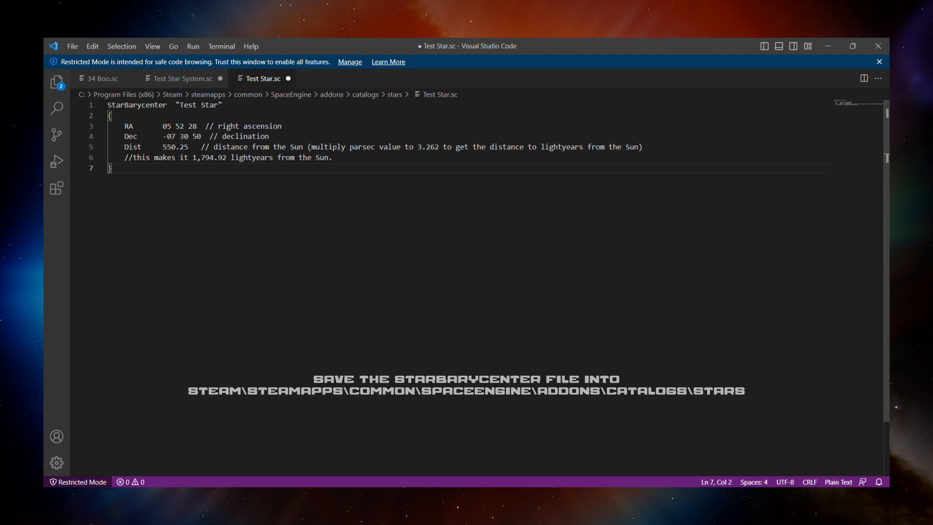
Step: Save Test Star.sc to SpaceEngine\addons\catalogs\stars, then continue into SpaceEngine
{"action": "left_click", "coordinate": [180, 78]}
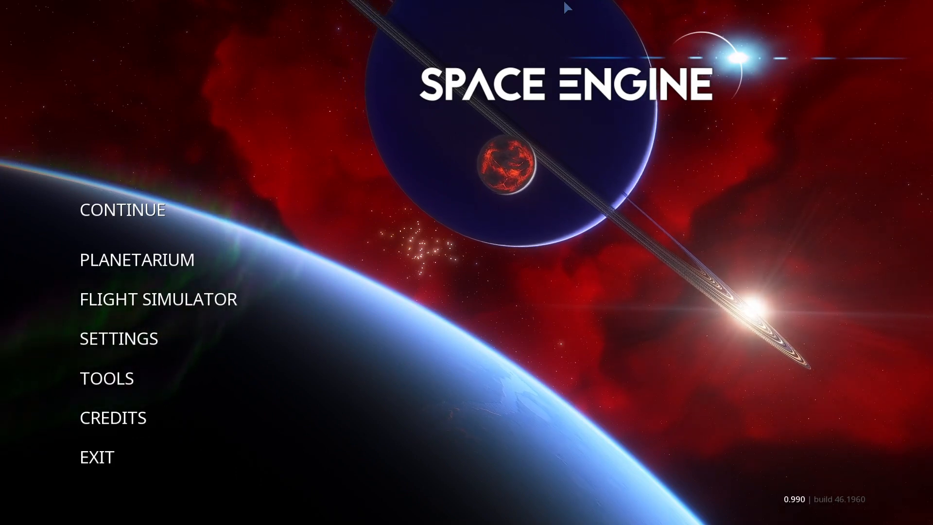
{"action": "left_click", "coordinate": [123, 209]}
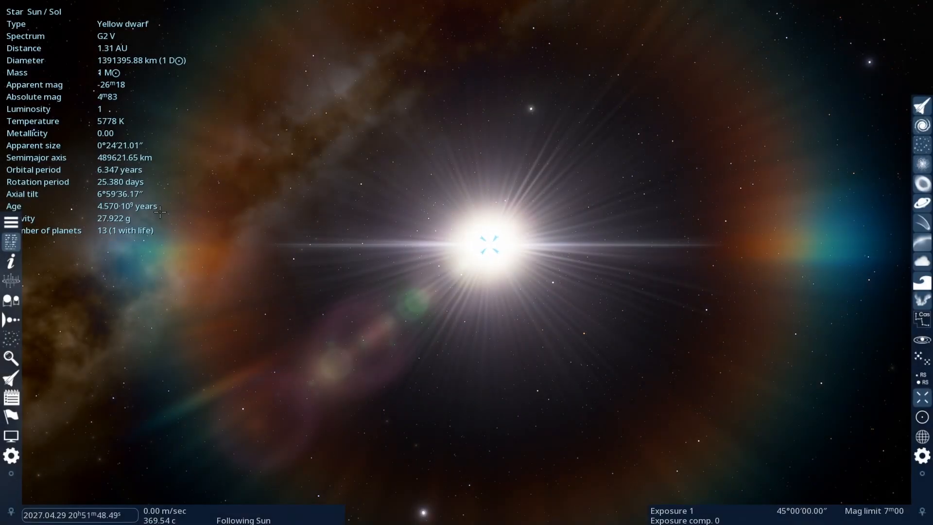